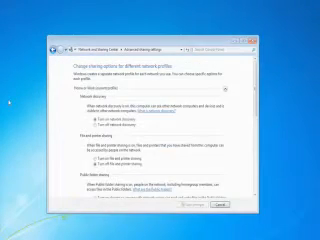
scroll("down", 3)
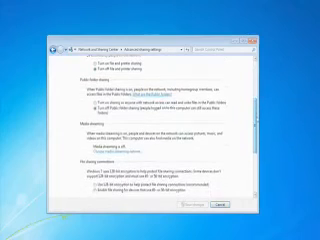